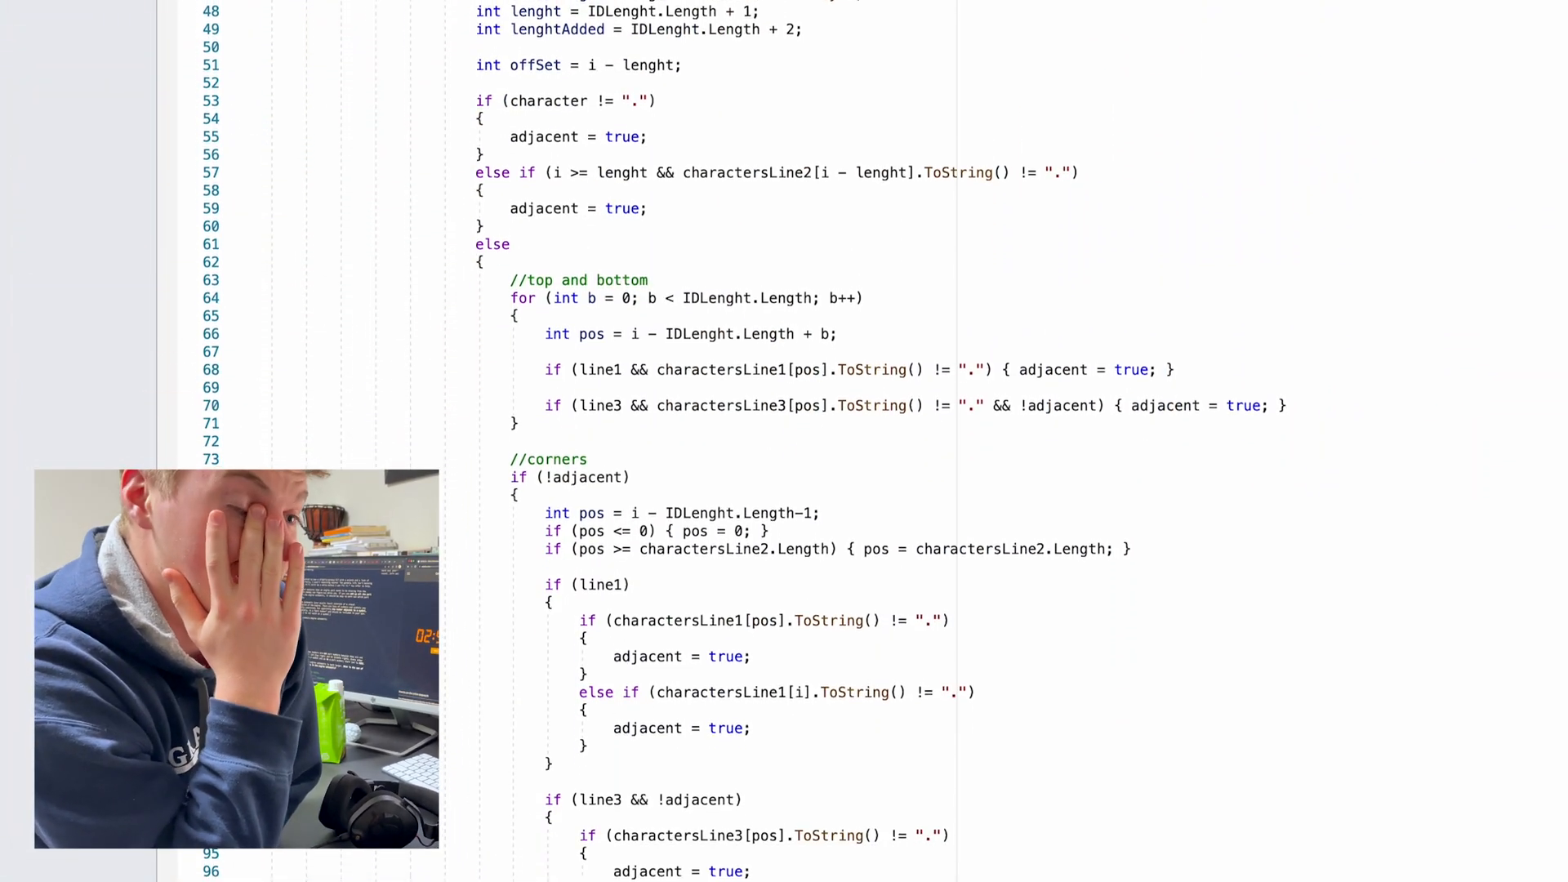
scroll(down, 3)
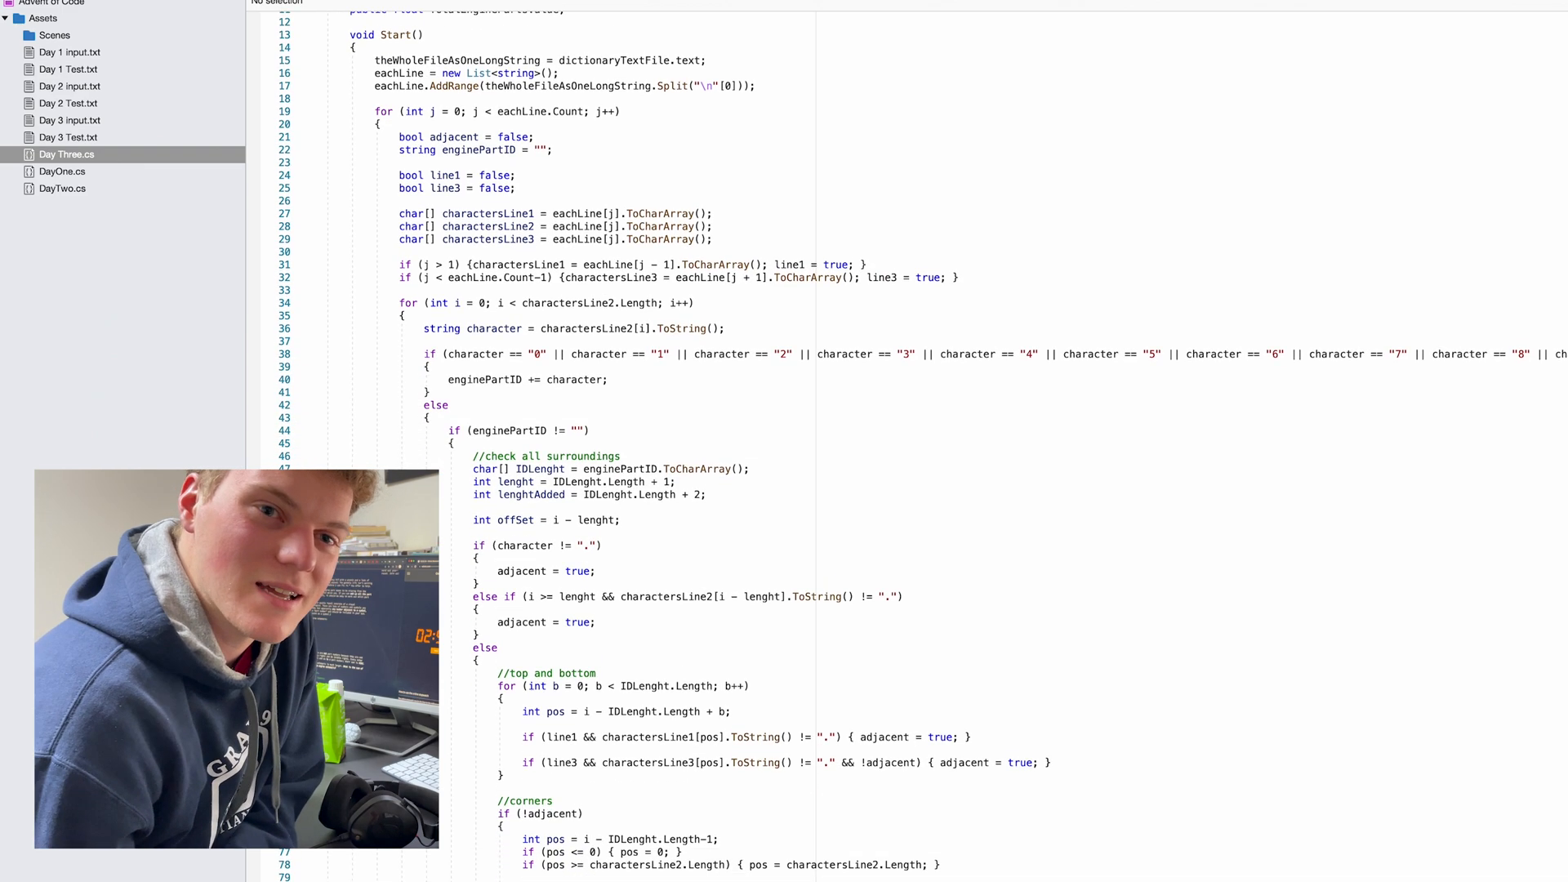
scroll(down, 3)
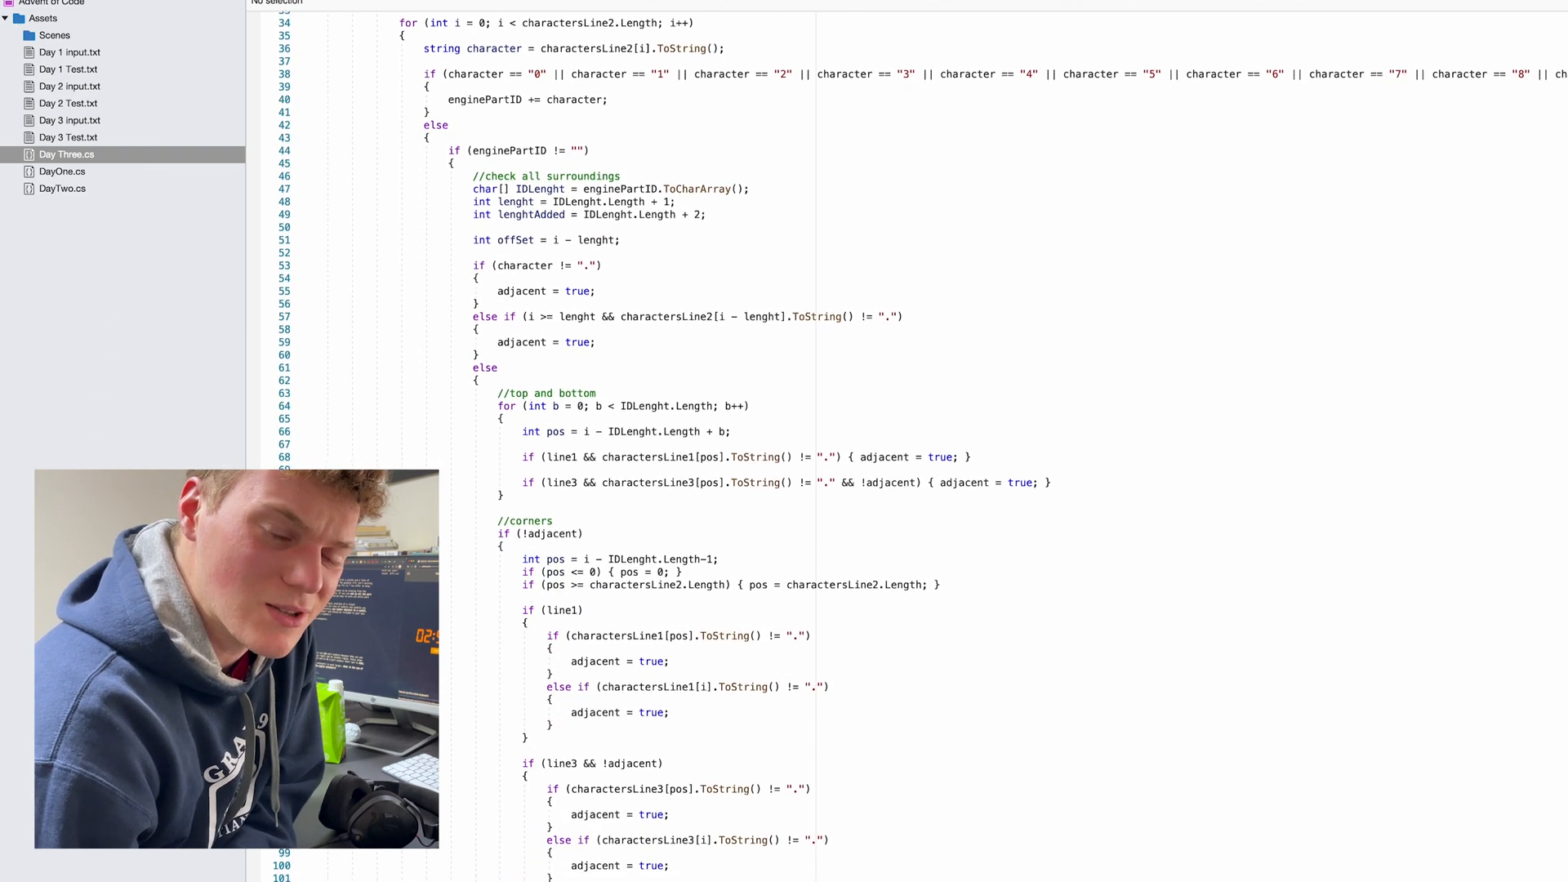
scroll(down, 3)
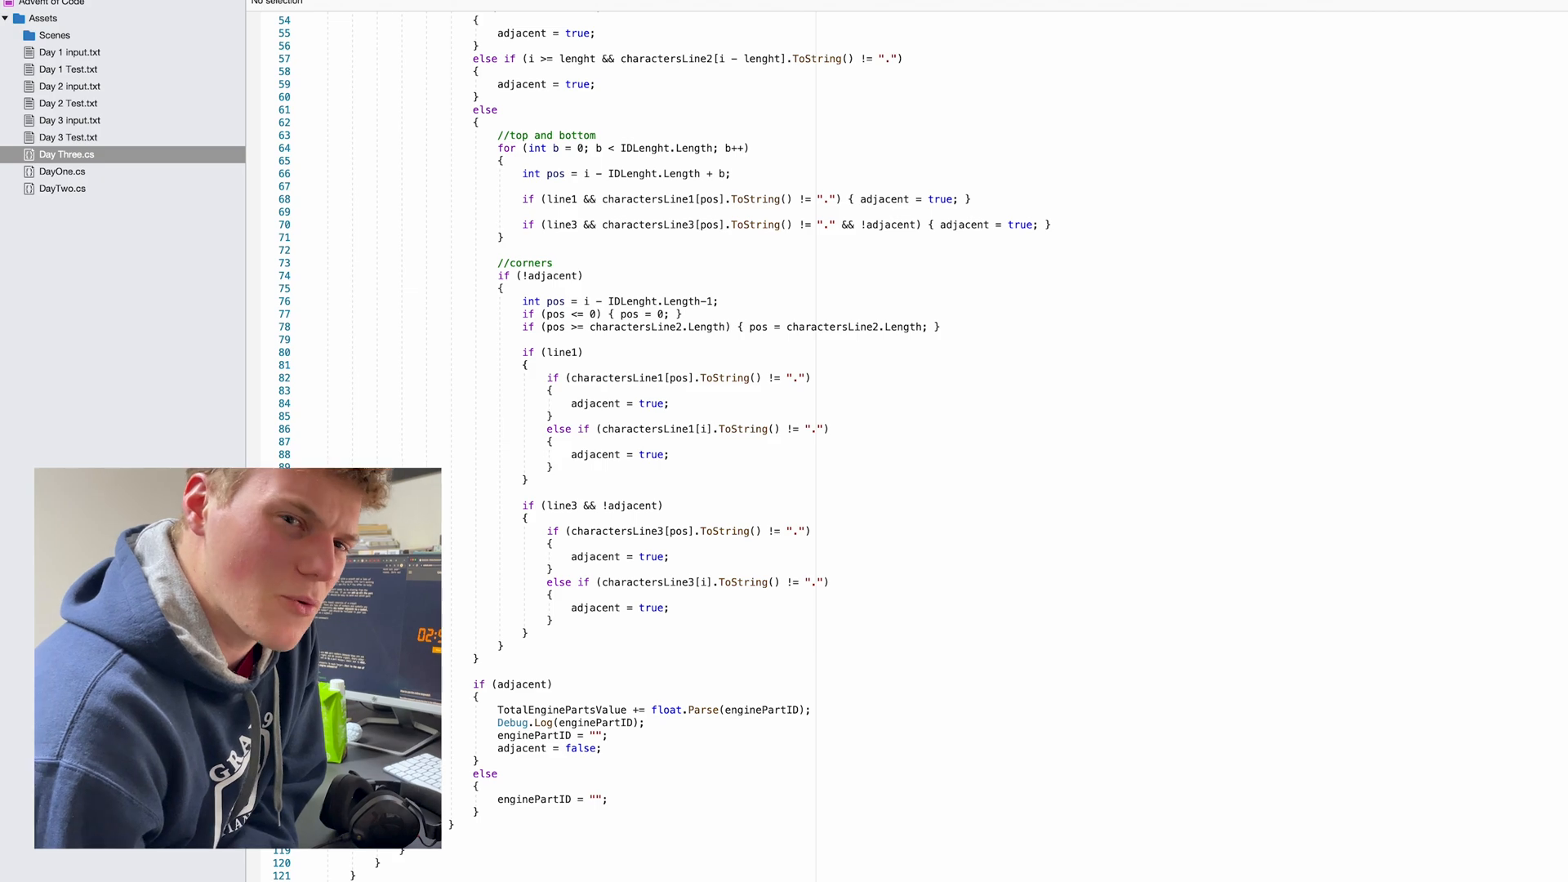